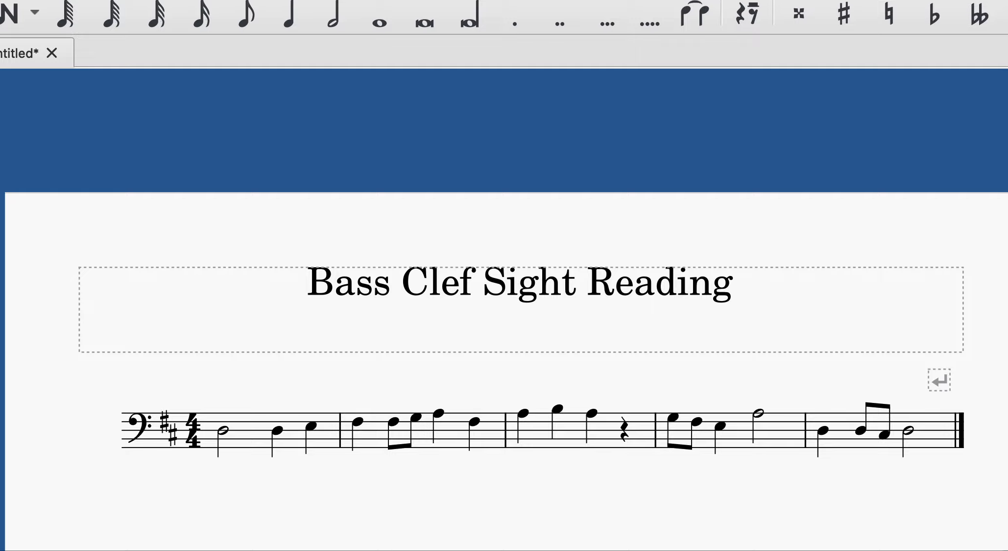
{"action": "left_click", "coordinate": [379, 16]}
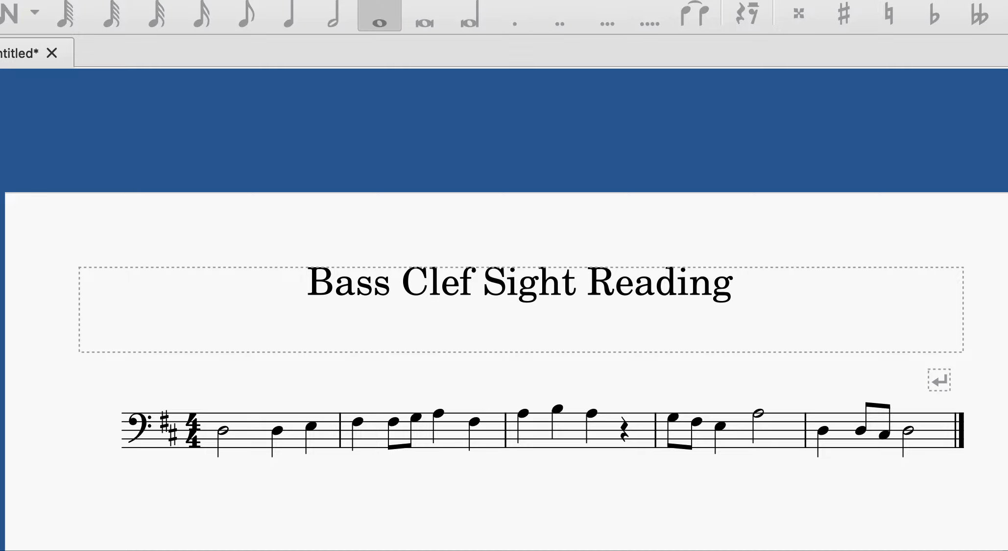
{"action": "left_click", "coordinate": [379, 17]}
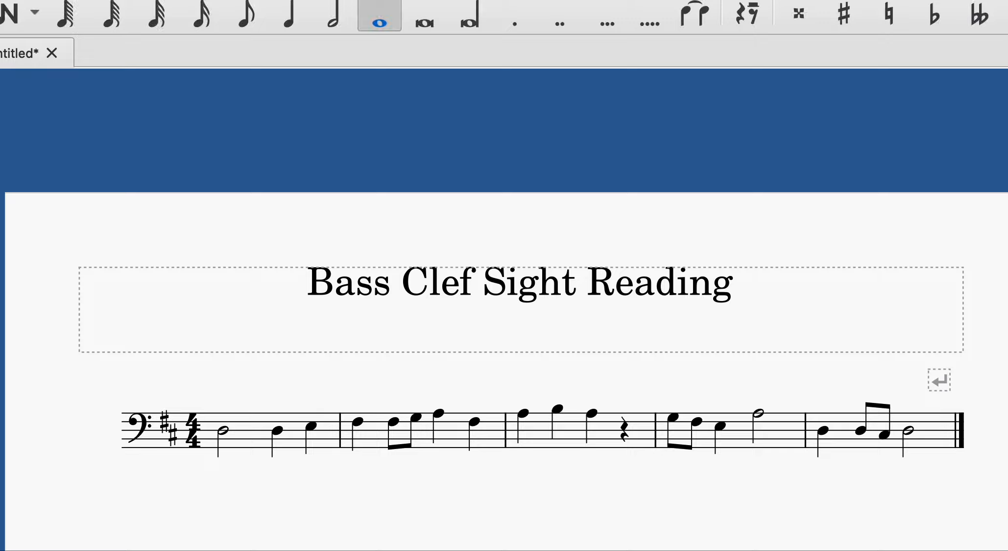